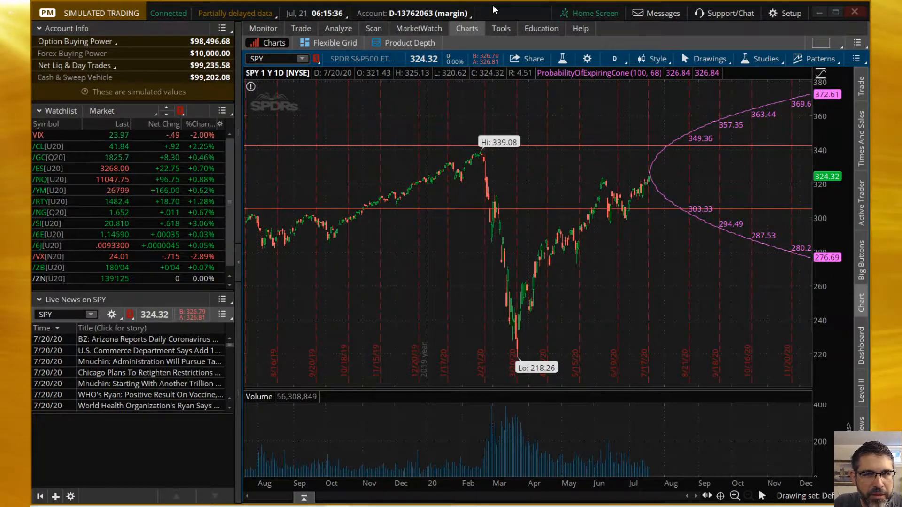
mouse_move(500, 24)
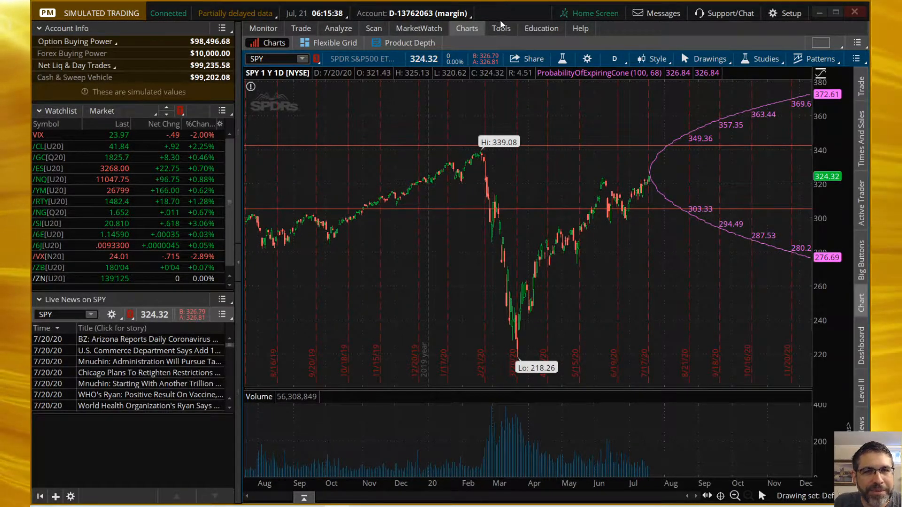
Show the SPY option chain under Analyze > Add Simulated Trades at the 28 AUG 20 weeklies
left_click(338, 28)
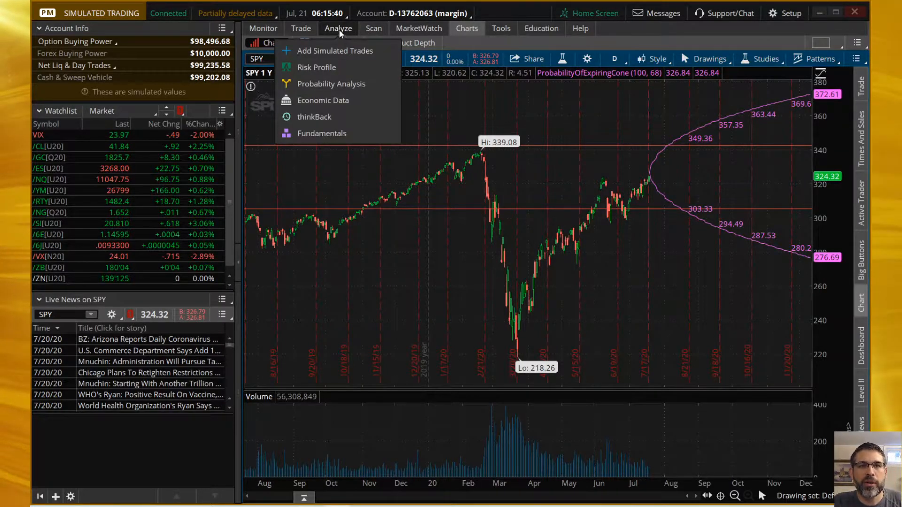
left_click(316, 67)
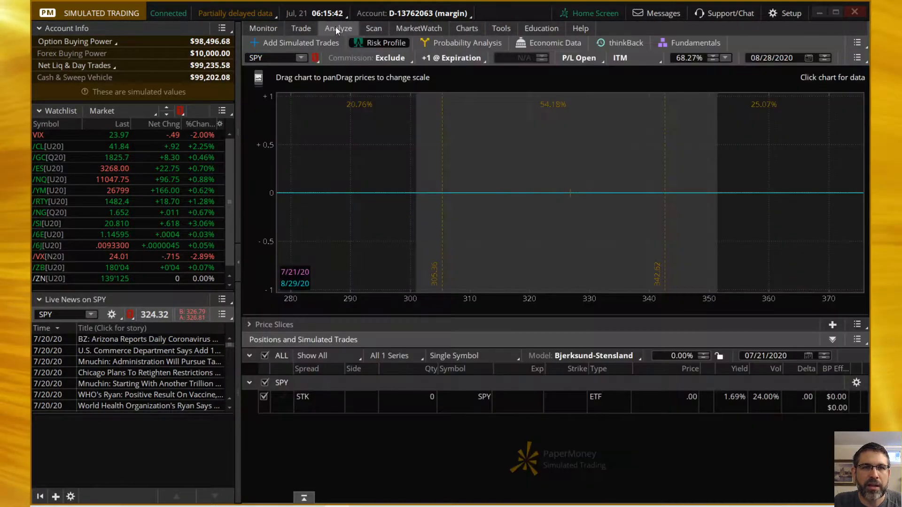
left_click(300, 43)
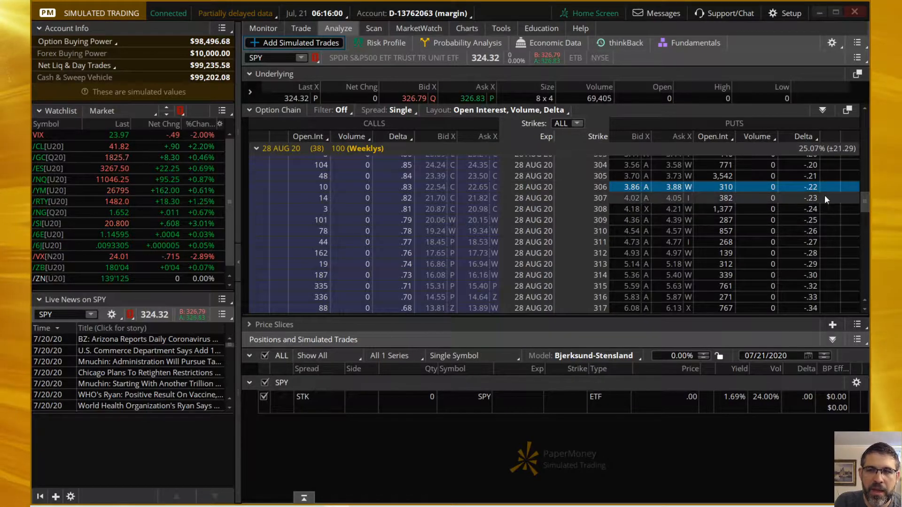
scroll("up", 3)
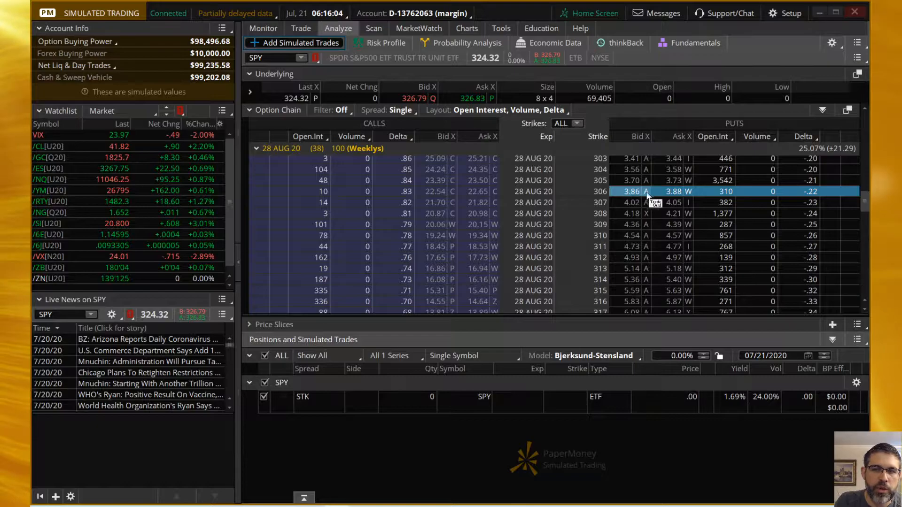
From the 306 put, add a simulated sell Iron Condor (305/306 puts, 307/308 calls)
right_click(628, 191)
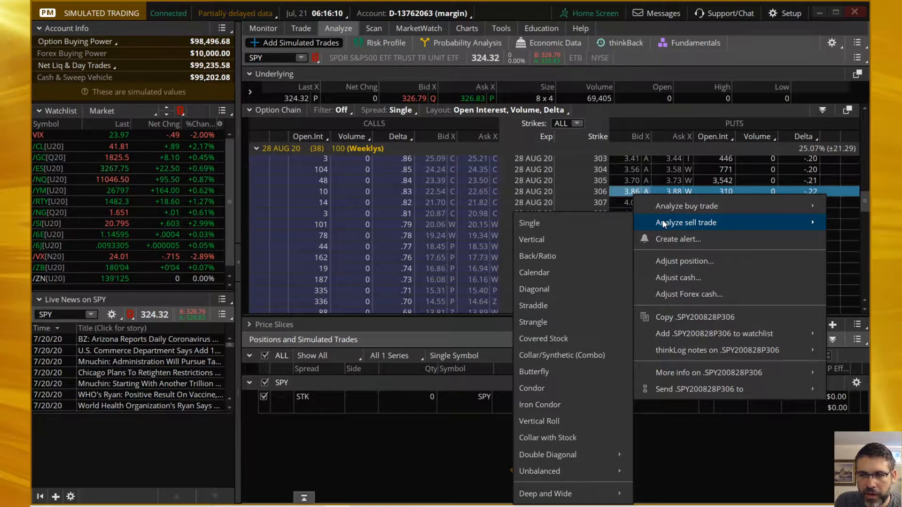
mouse_move(548, 388)
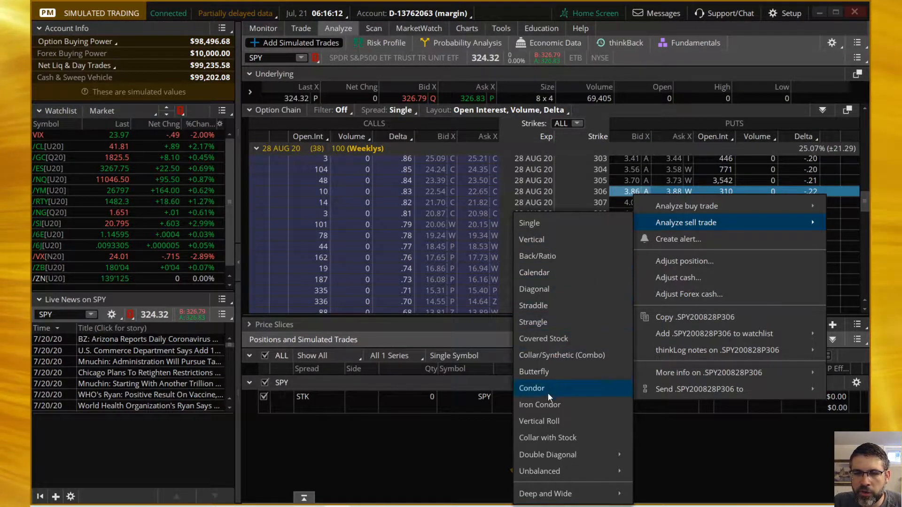
left_click(540, 405)
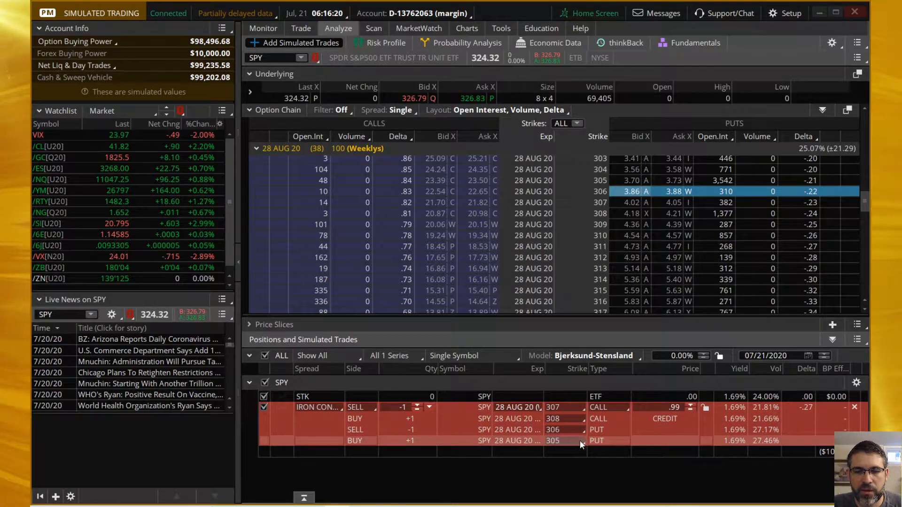
mouse_move(423, 445)
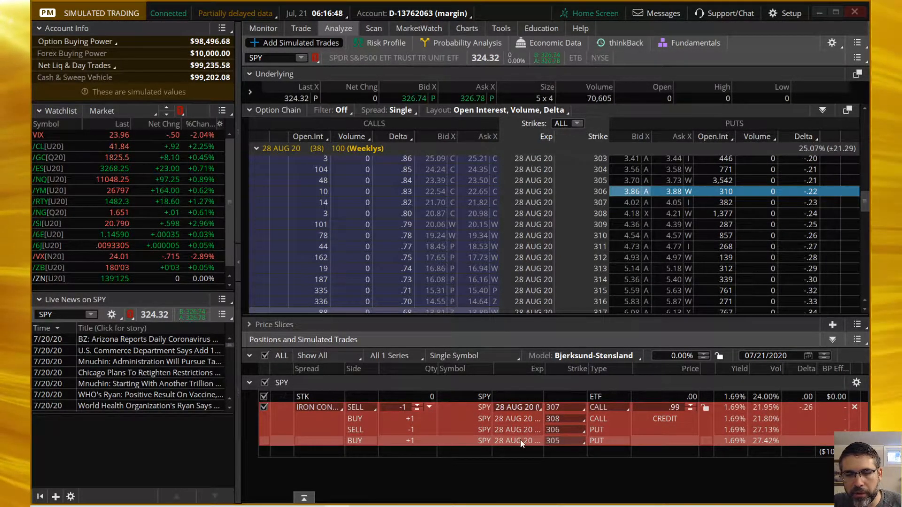
Change the condor strikes to 304 long put, 342 short call, 344 long call for a .62 credit
left_click(553, 441)
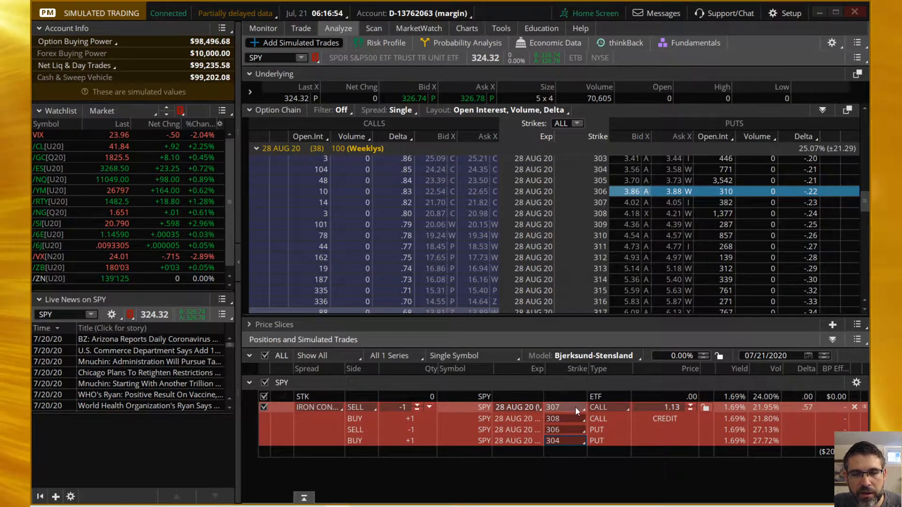
left_click(561, 407)
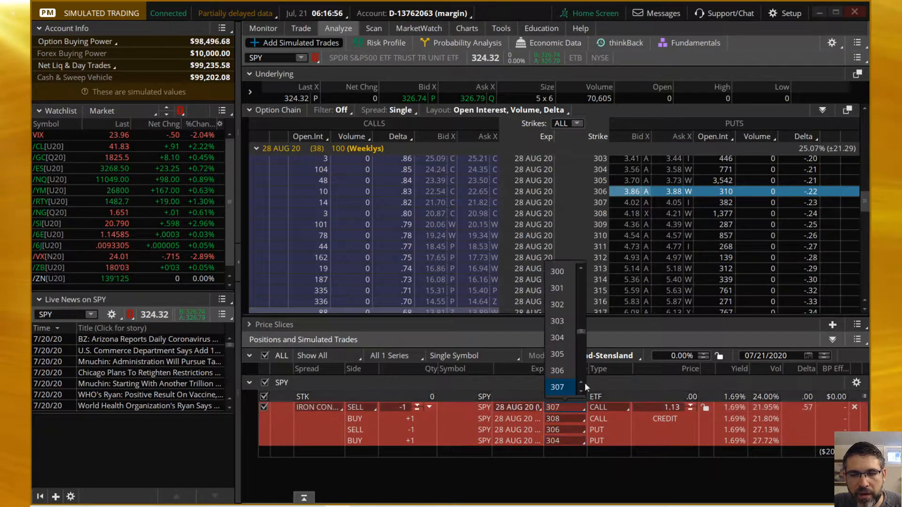
scroll("down", 3)
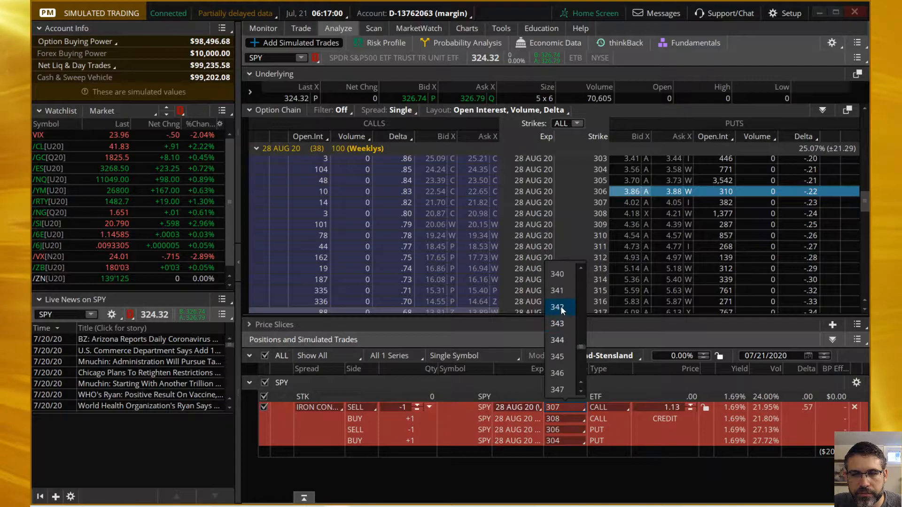
left_click(556, 307)
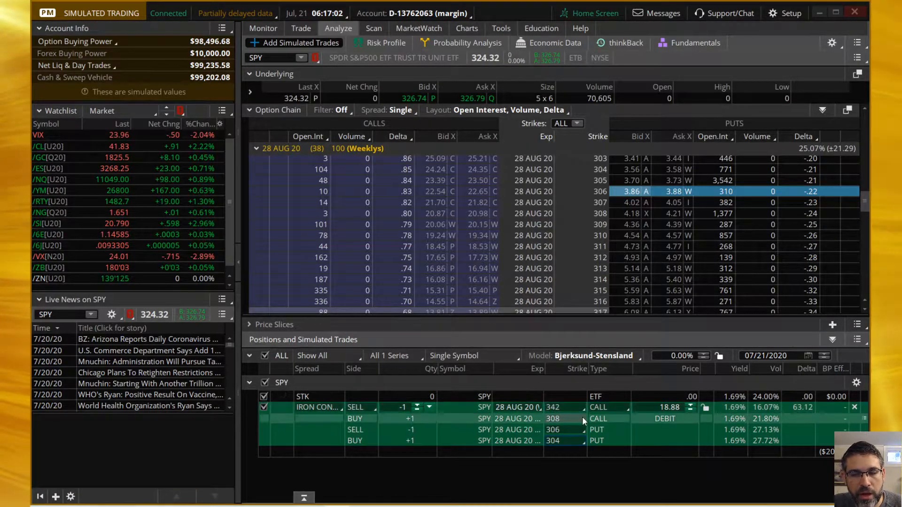
left_click(556, 407)
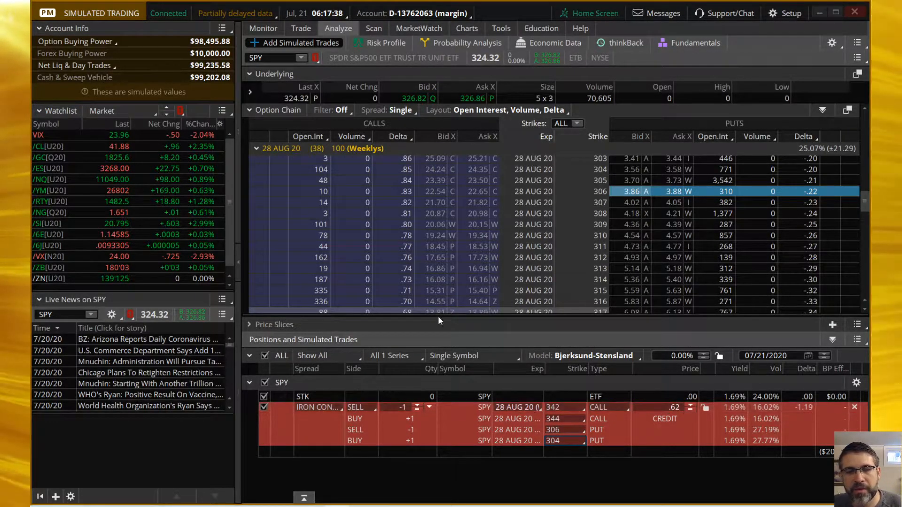
mouse_move(667, 344)
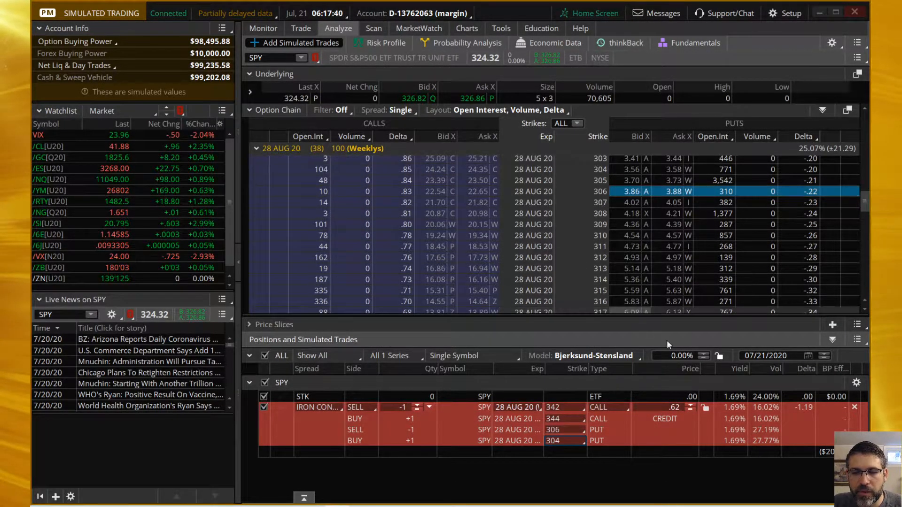
mouse_move(696, 389)
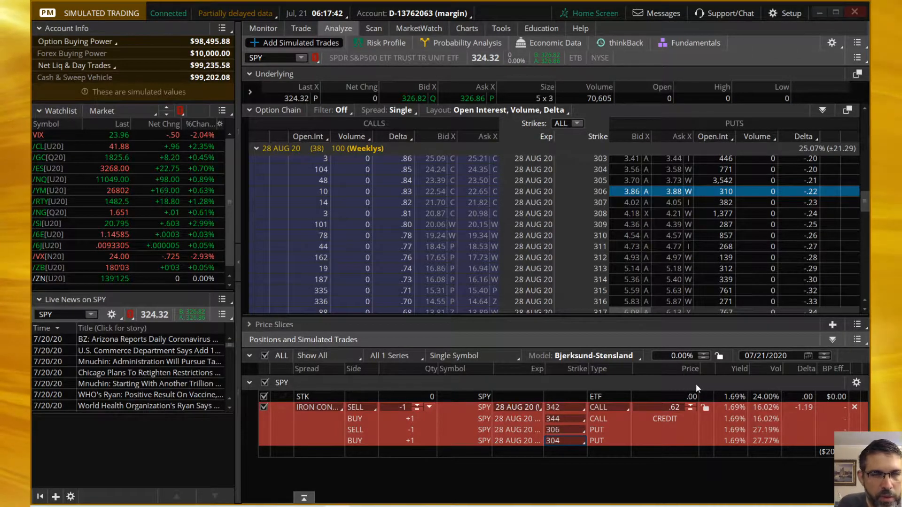
View the Risk Profile and set its evaluation date to August 29, 2020
left_click(384, 41)
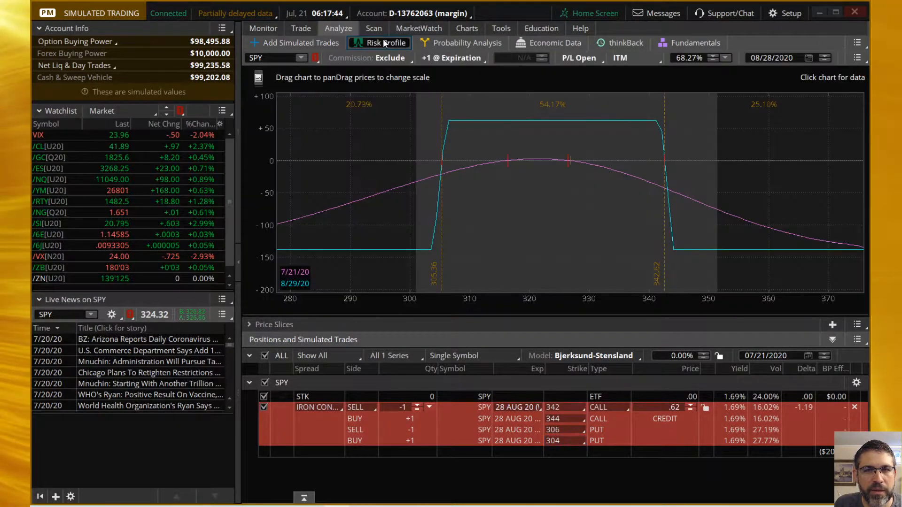
mouse_move(667, 156)
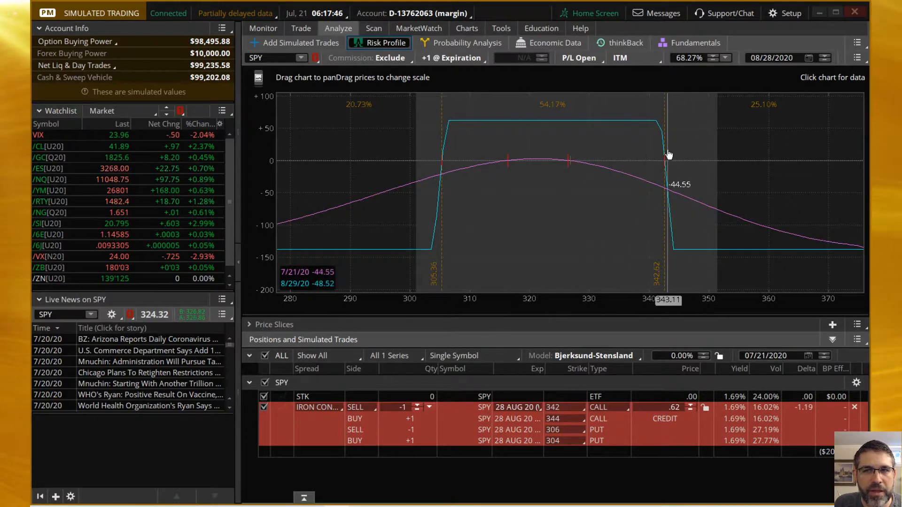
mouse_move(664, 141)
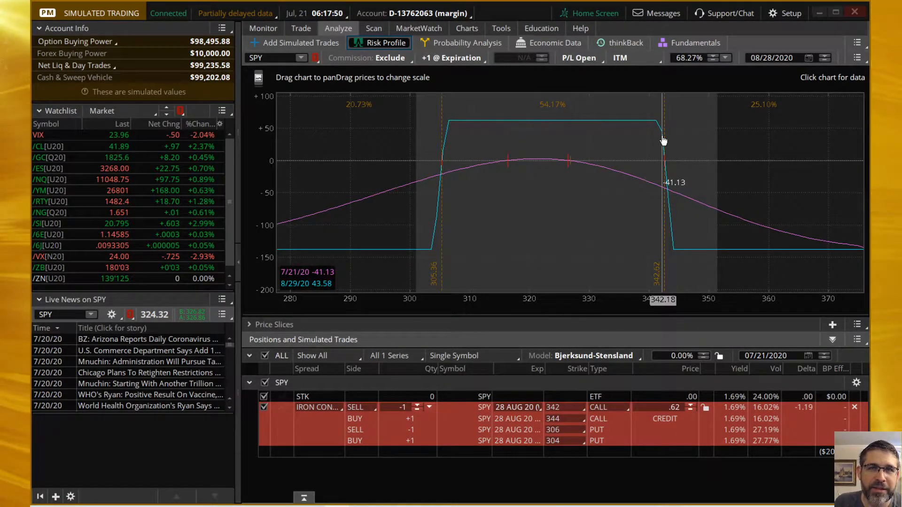
mouse_move(667, 143)
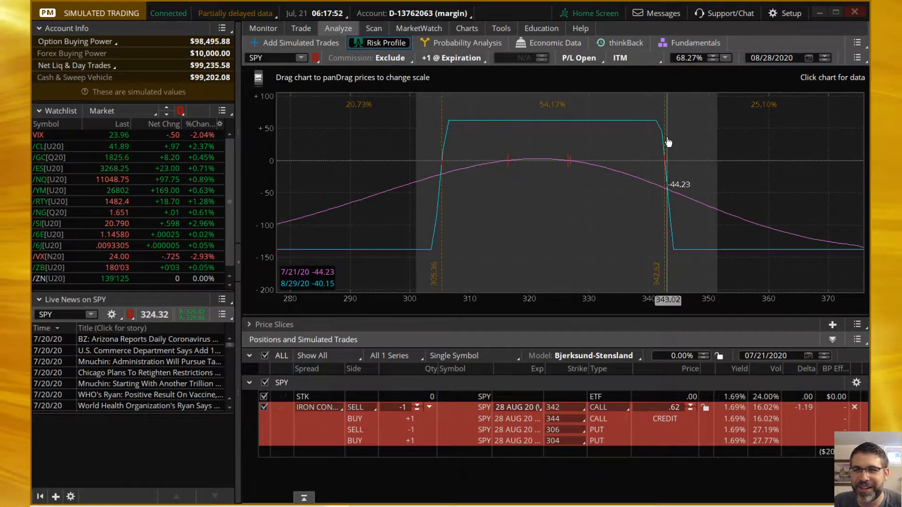
mouse_move(782, 49)
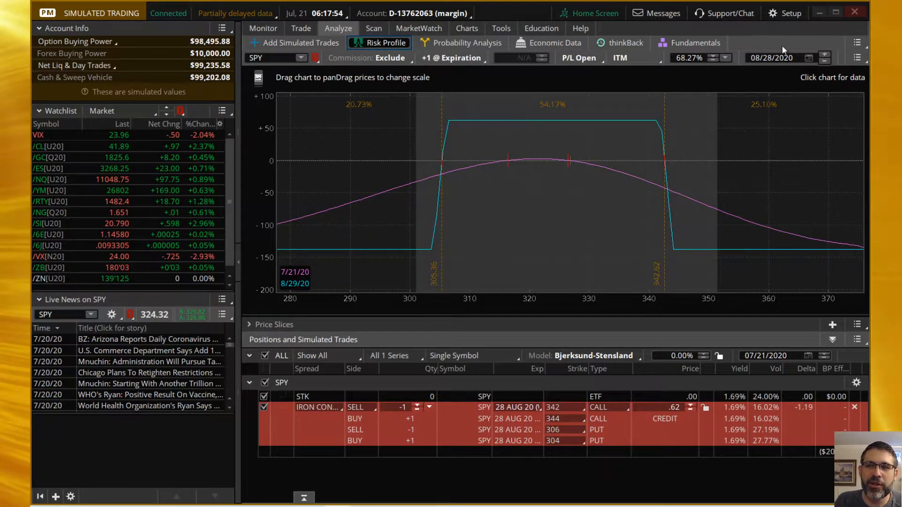
left_click(824, 58)
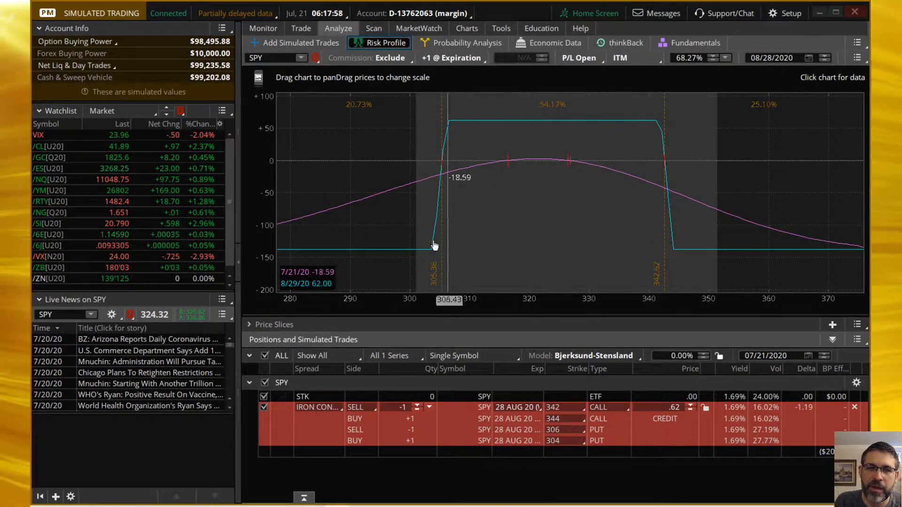
mouse_move(294, 284)
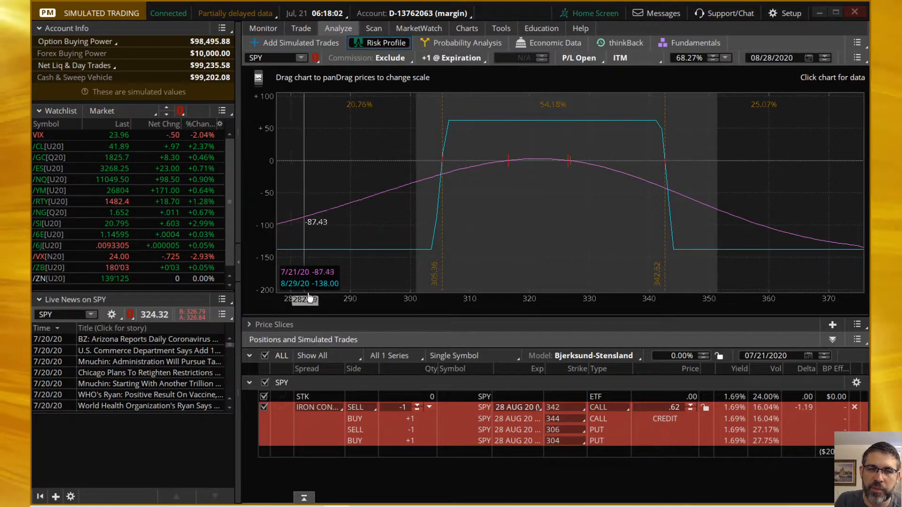
mouse_move(671, 221)
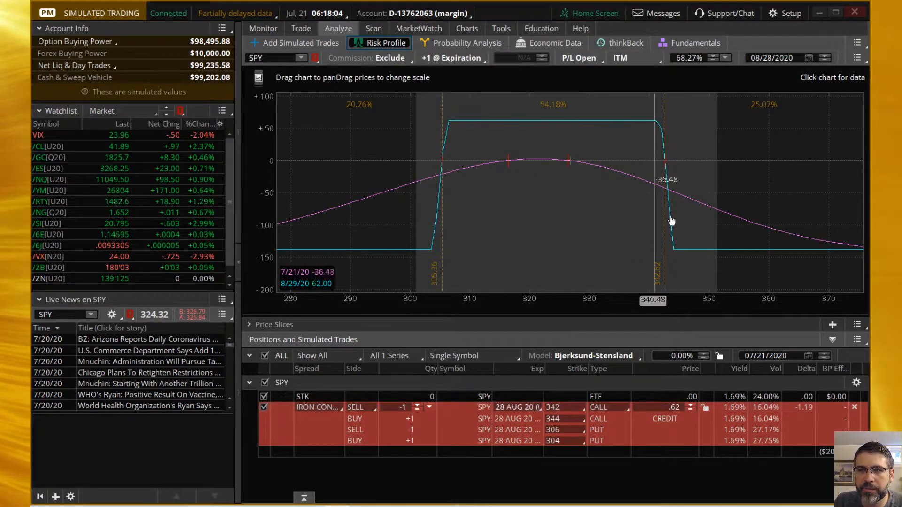
left_click(820, 58)
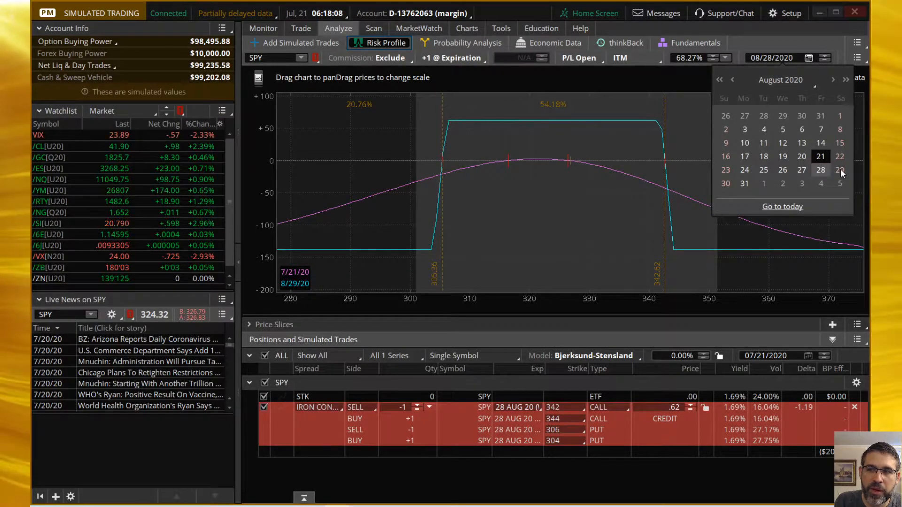
left_click(840, 170)
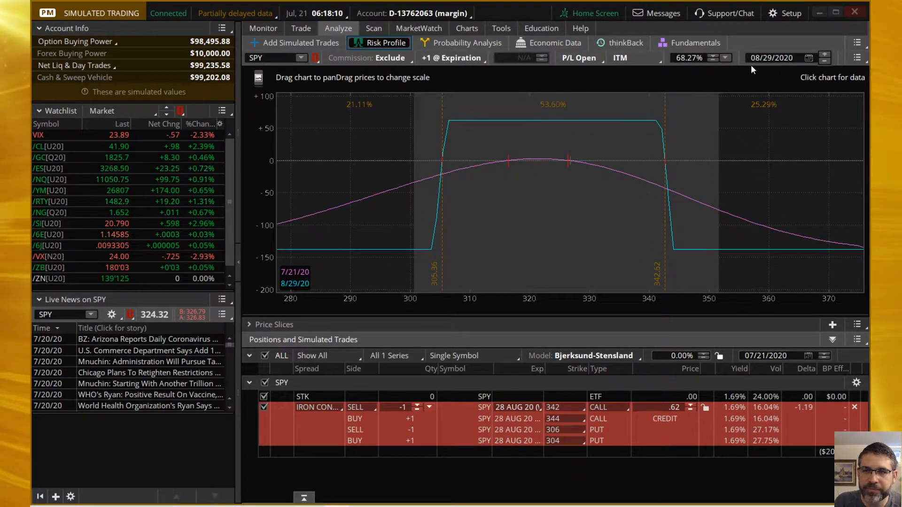
mouse_move(566, 113)
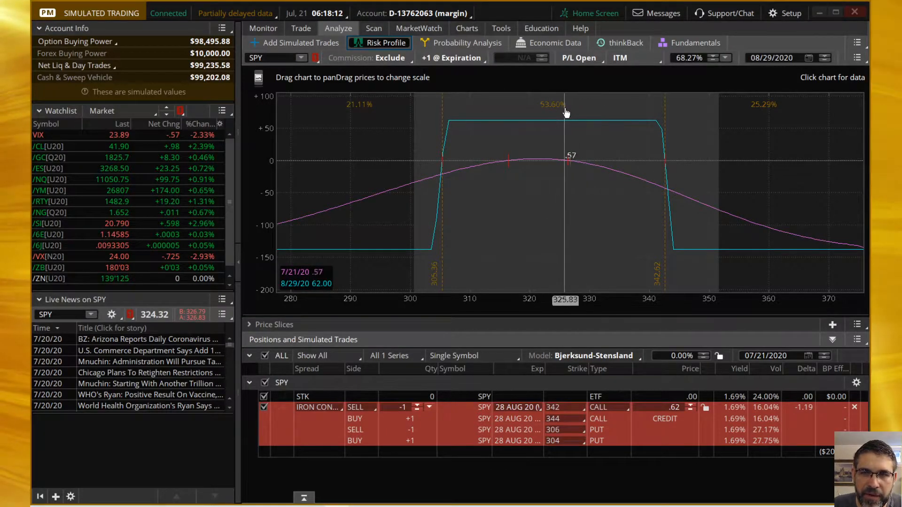
mouse_move(557, 104)
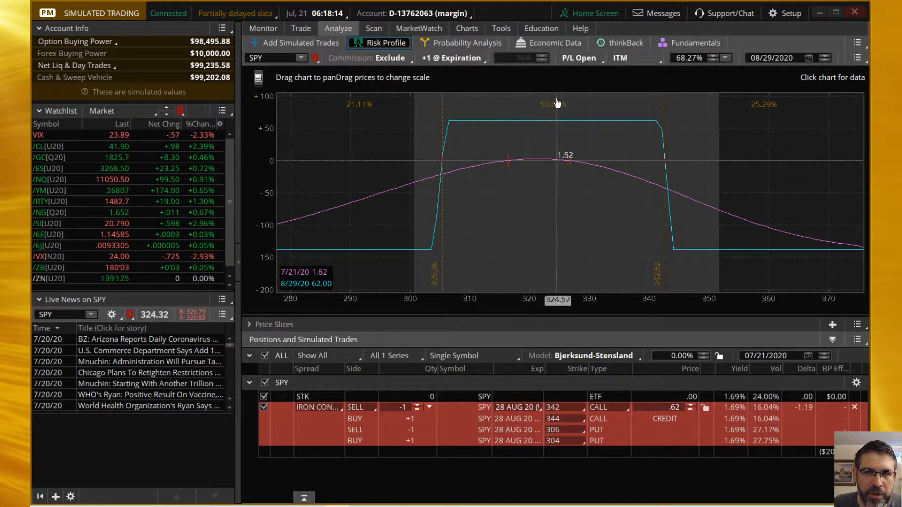
mouse_move(633, 176)
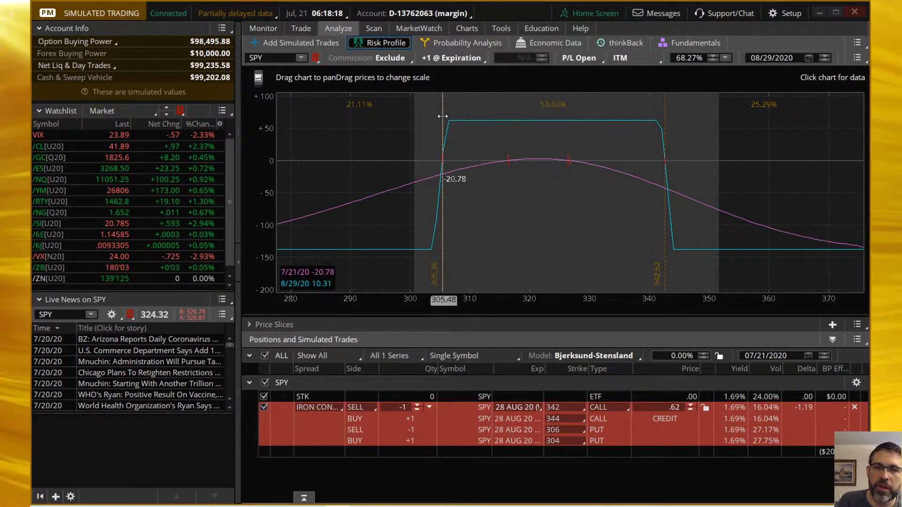
mouse_move(820, 351)
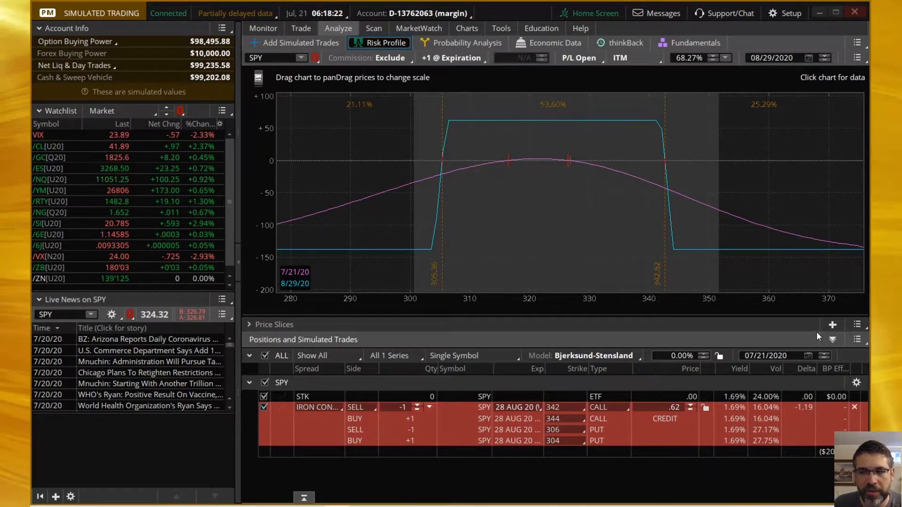
mouse_move(858, 326)
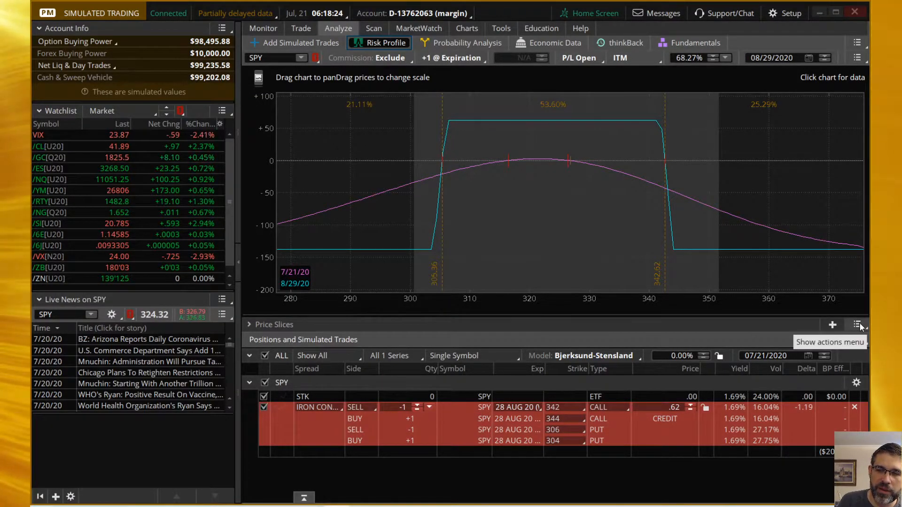
Set price slices to Break Even for 7/21/20, marking roughly 305.40 and 342.66
left_click(858, 326)
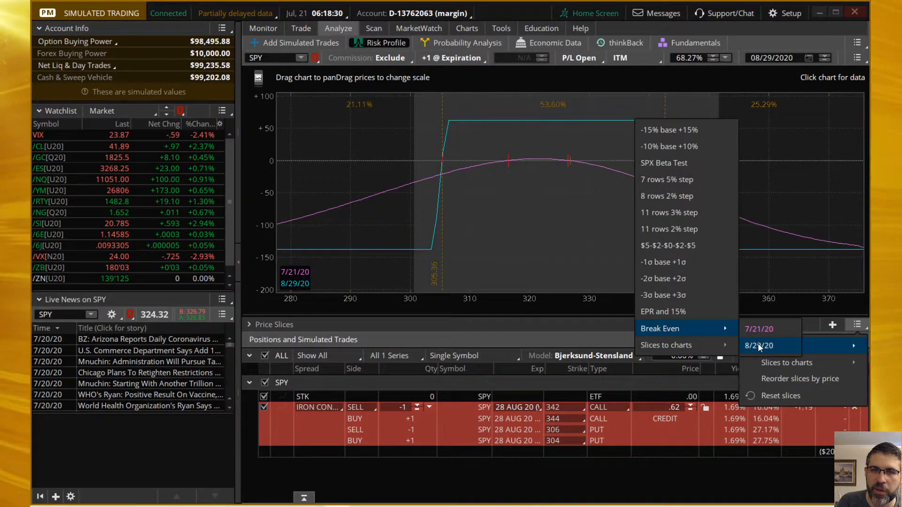
mouse_move(759, 337)
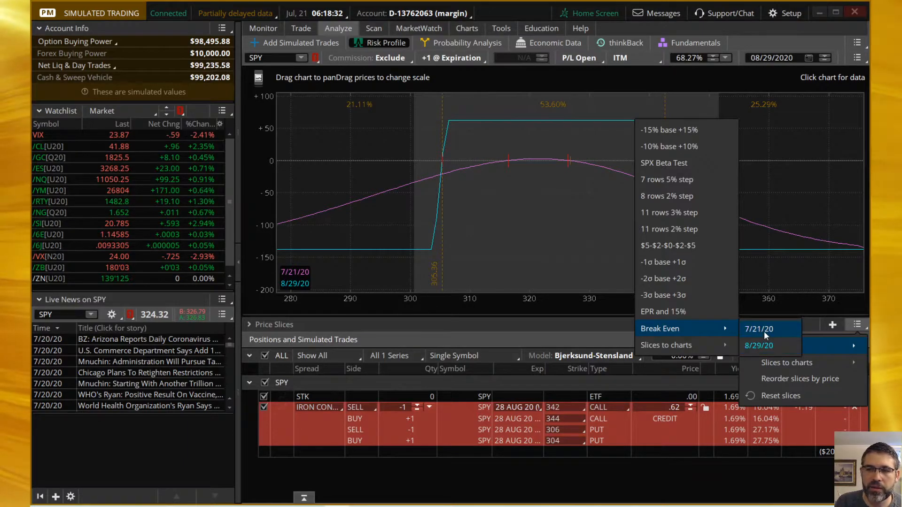
left_click(759, 329)
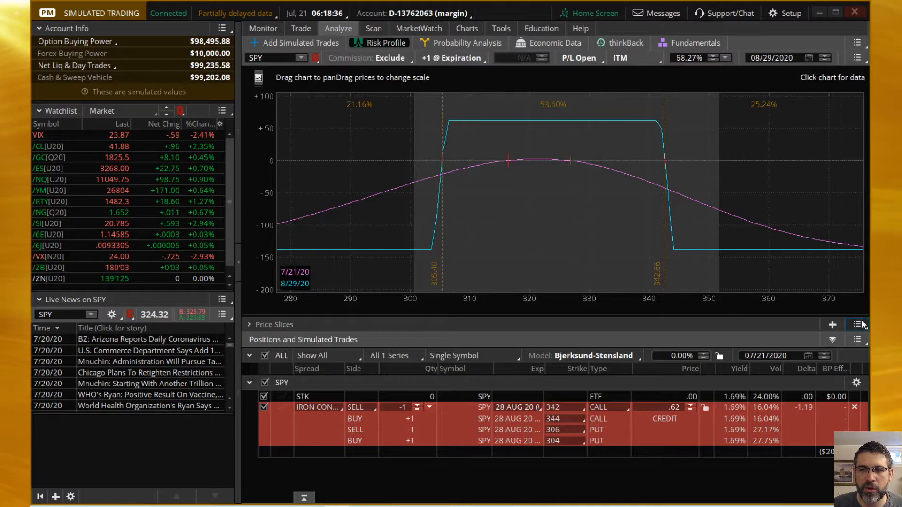
left_click(858, 325)
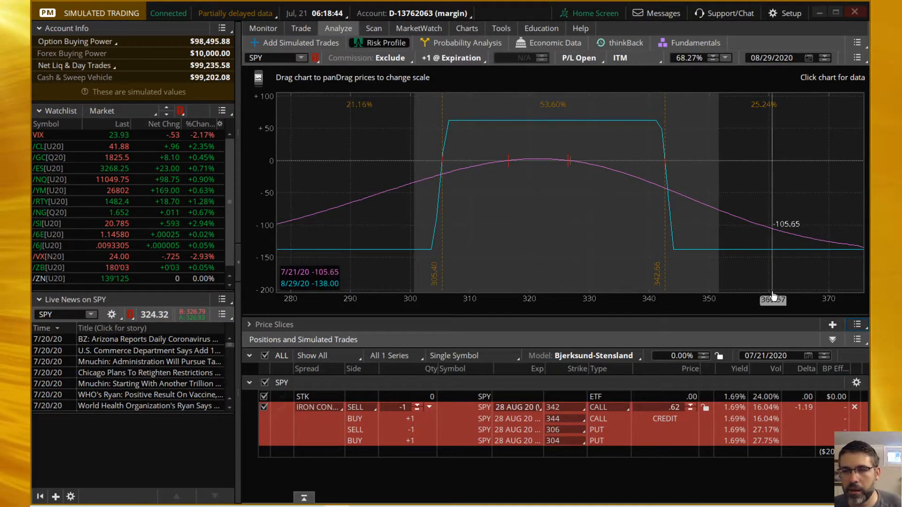
mouse_move(554, 103)
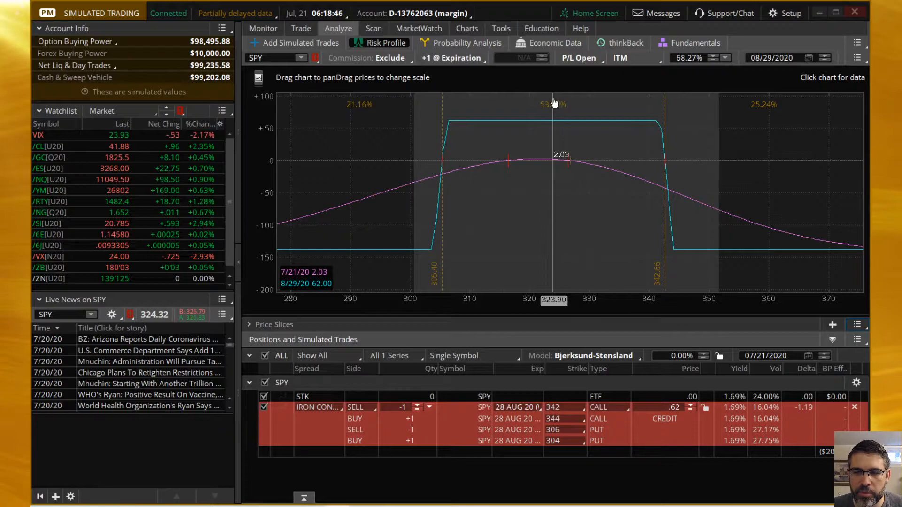
mouse_move(610, 315)
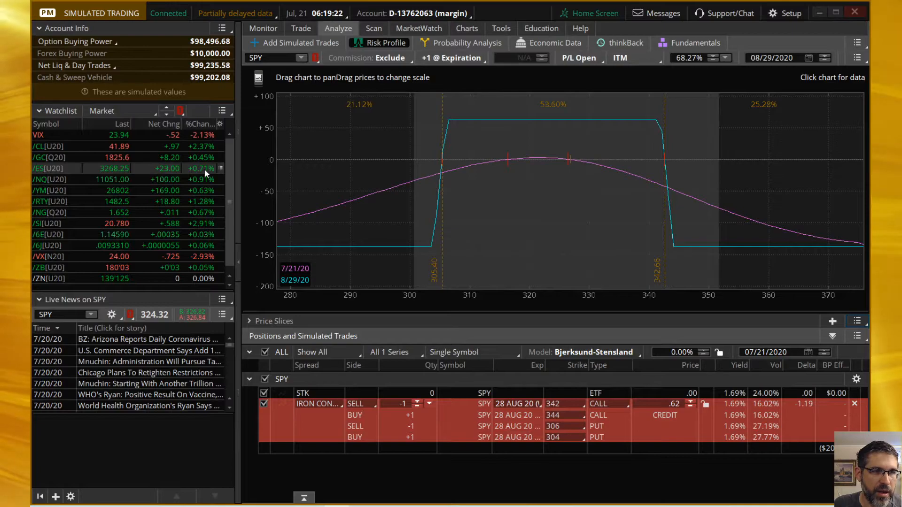
mouse_move(92, 156)
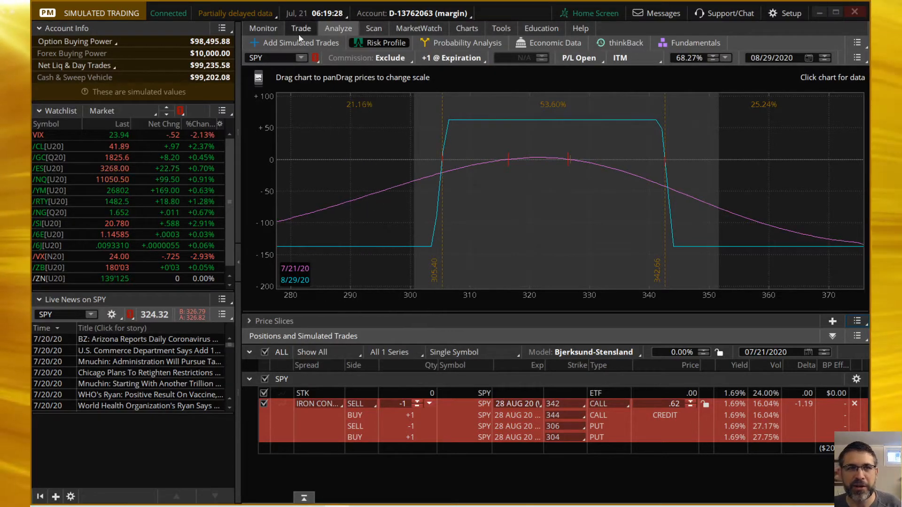
Check today's working orders on Monitor, then return to the condor's risk profile
left_click(262, 28)
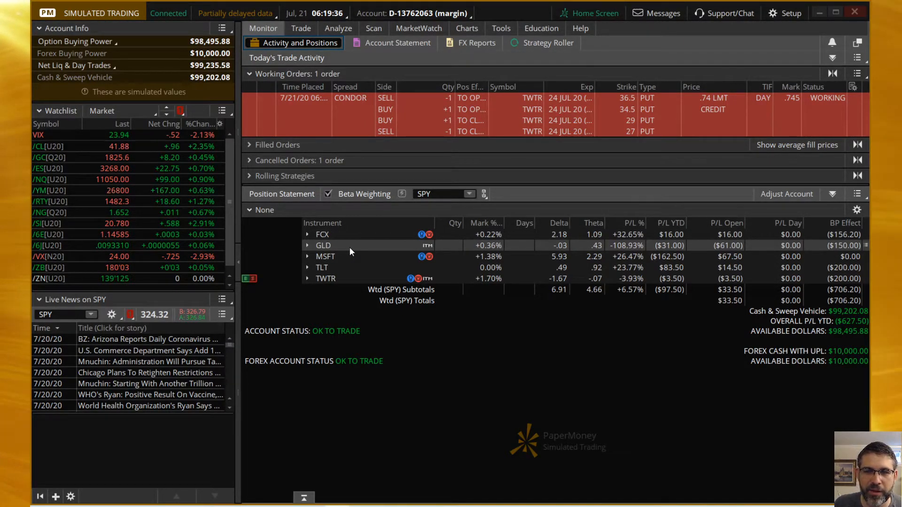
left_click(338, 28)
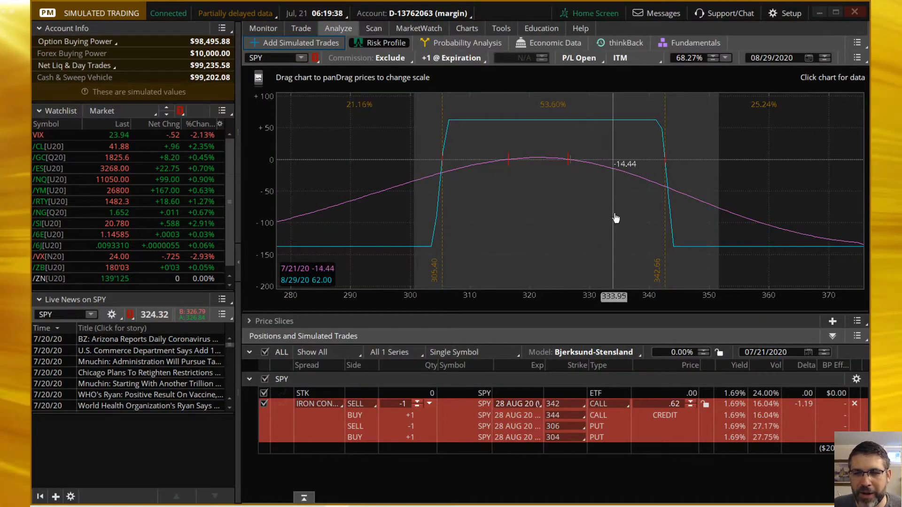
mouse_move(680, 263)
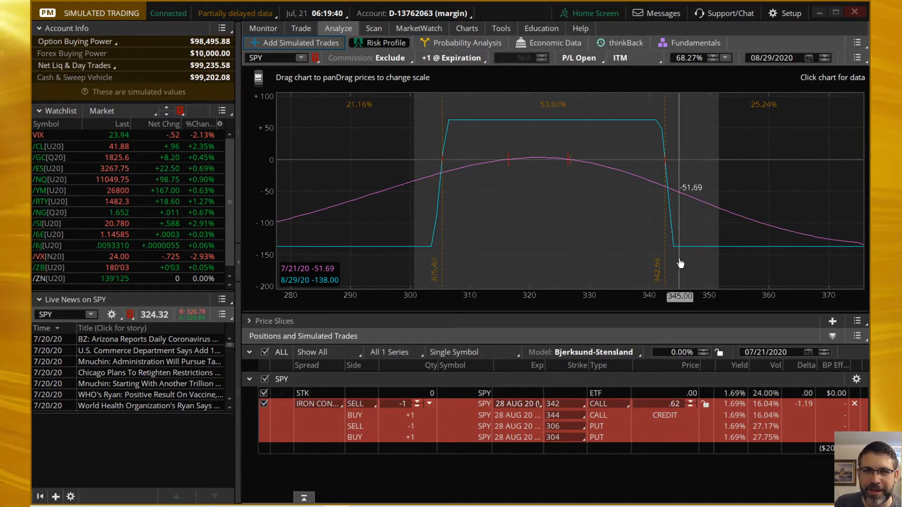
mouse_move(626, 379)
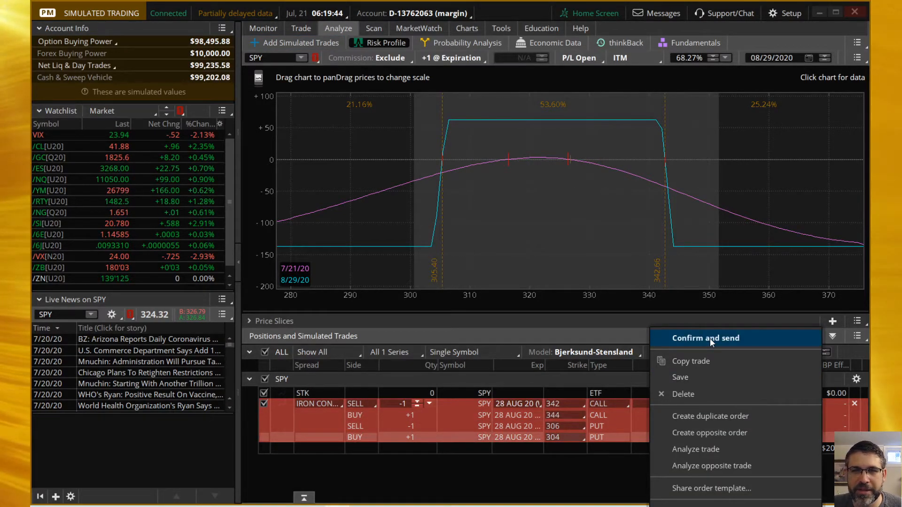
Confirm and send the SPY iron condor as a simulated order at .62 limit credit
left_click(706, 337)
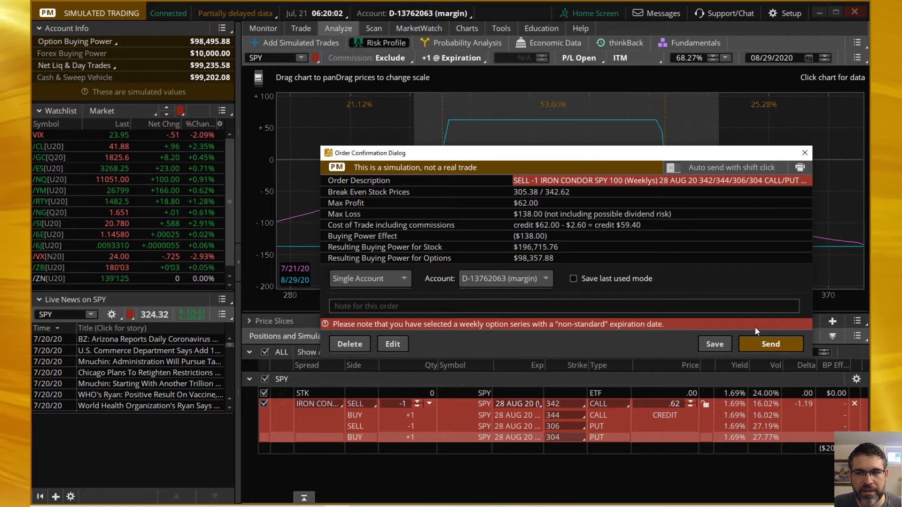
left_click(770, 343)
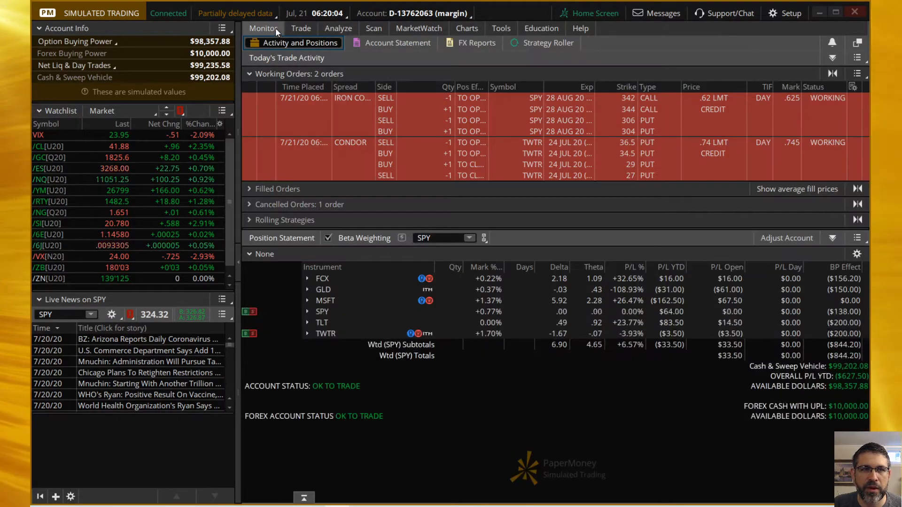